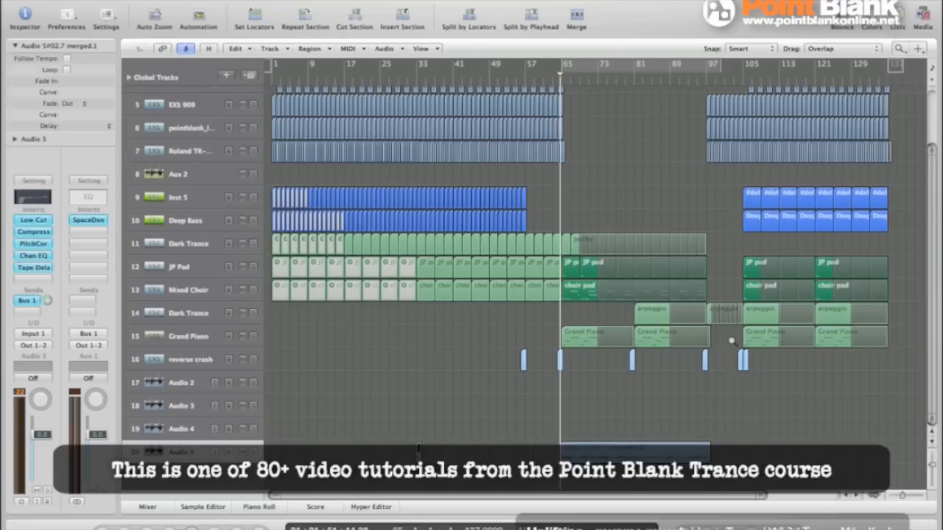
pyautogui.moveTo(408, 439)
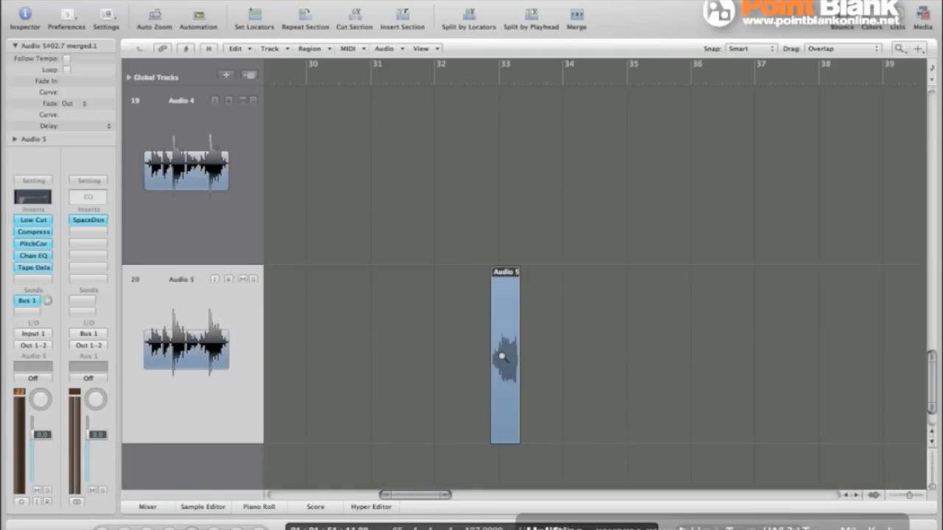
# - Select the short Audio 5 region at bar 33 and zoom in on it
pyautogui.click(503, 358)
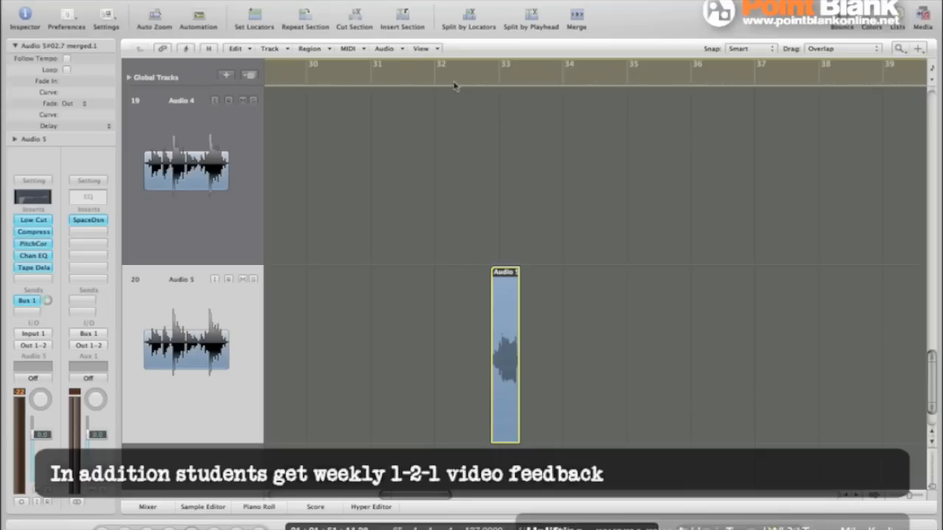
pyautogui.click(440, 82)
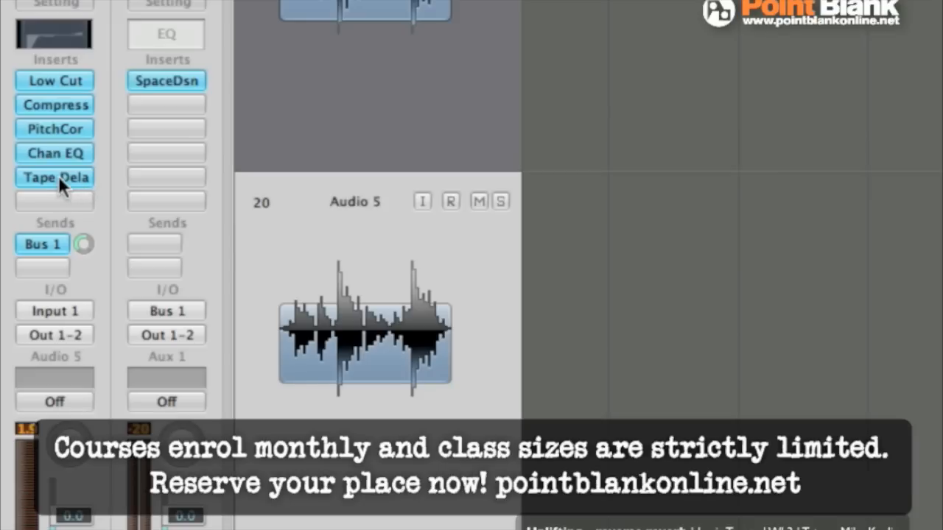
# - On Audio 5, bypass the Tape Delay, raise the Bus 1 send and set Output to No Output
pyautogui.click(54, 177)
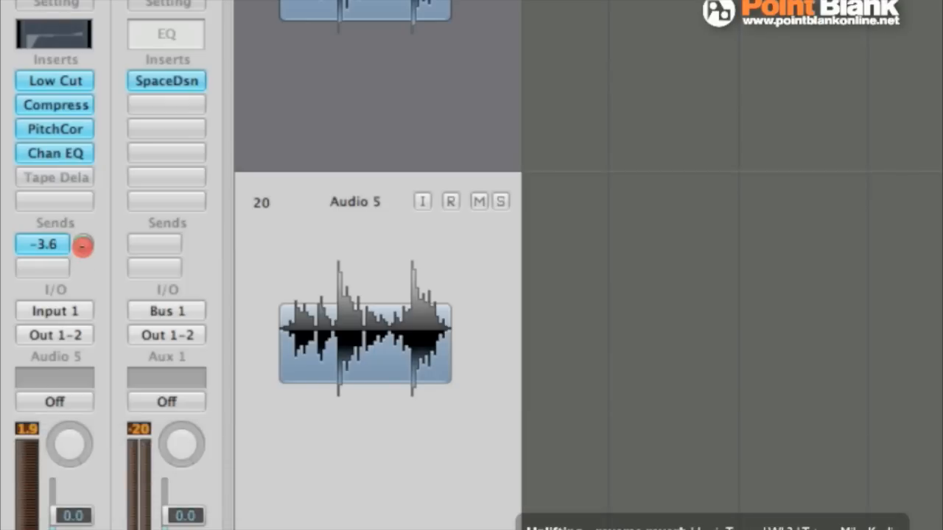
pyautogui.moveTo(83, 244); pyautogui.dragTo(82, 200)
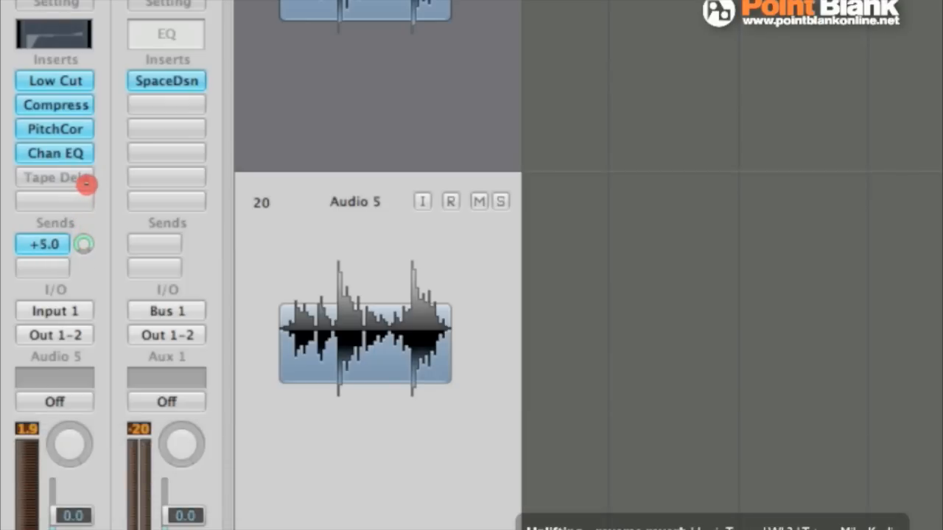
pyautogui.click(41, 244)
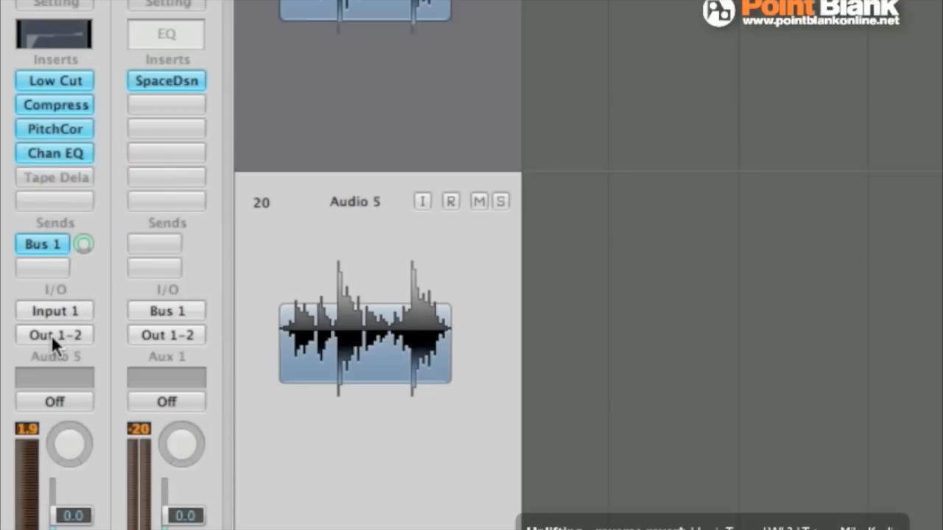
pyautogui.click(54, 336)
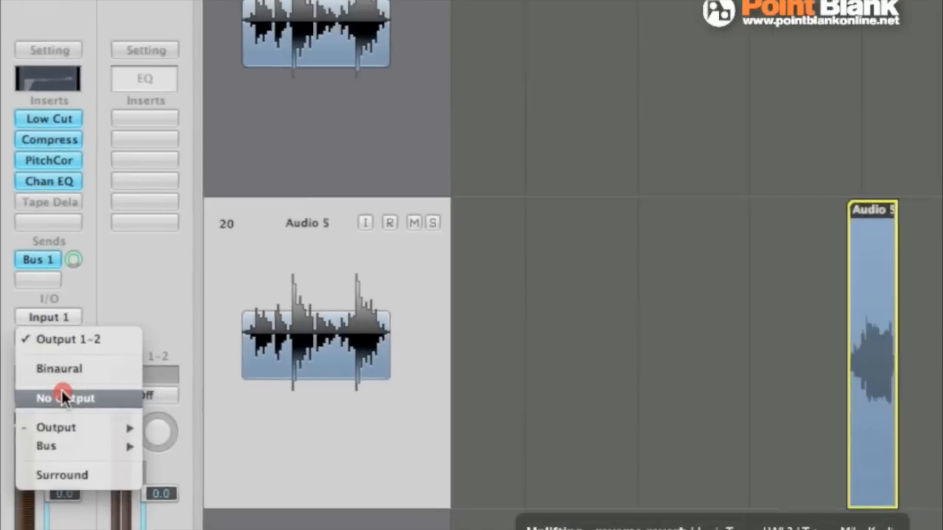
pyautogui.click(65, 397)
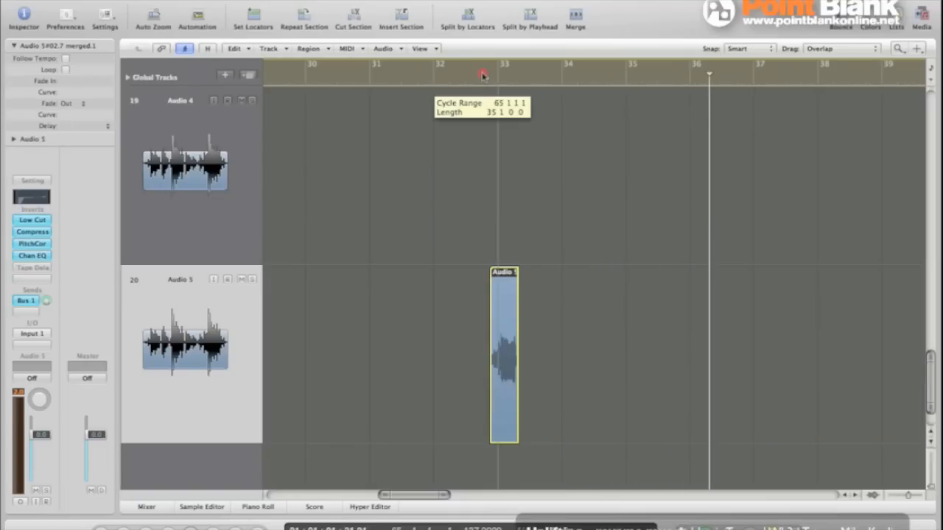
# - Set a cycle range from bar 33 running several bars past the region's reverb tail
pyautogui.moveTo(501, 66); pyautogui.dragTo(813, 67)
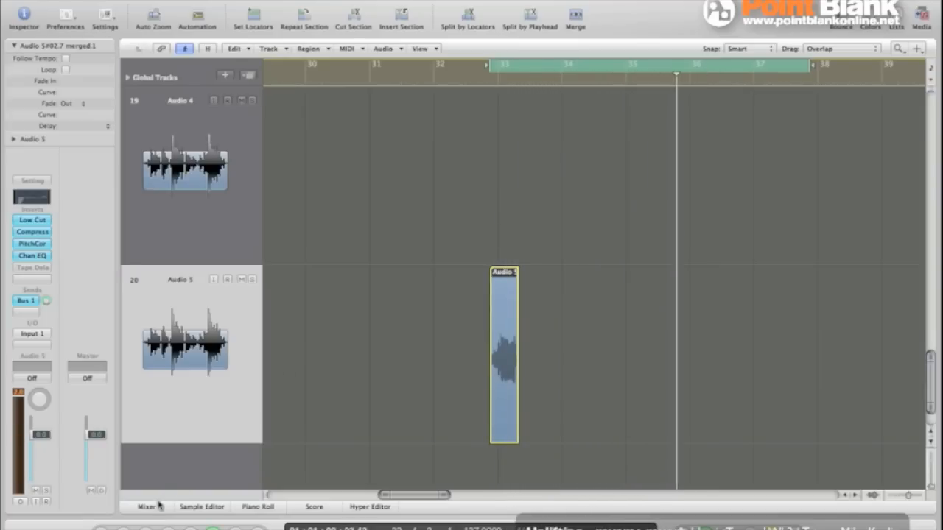
# - Bounce Output 1-2 over the cycle range offline to reversereverb.aif via the Mixer
pyautogui.click(143, 507)
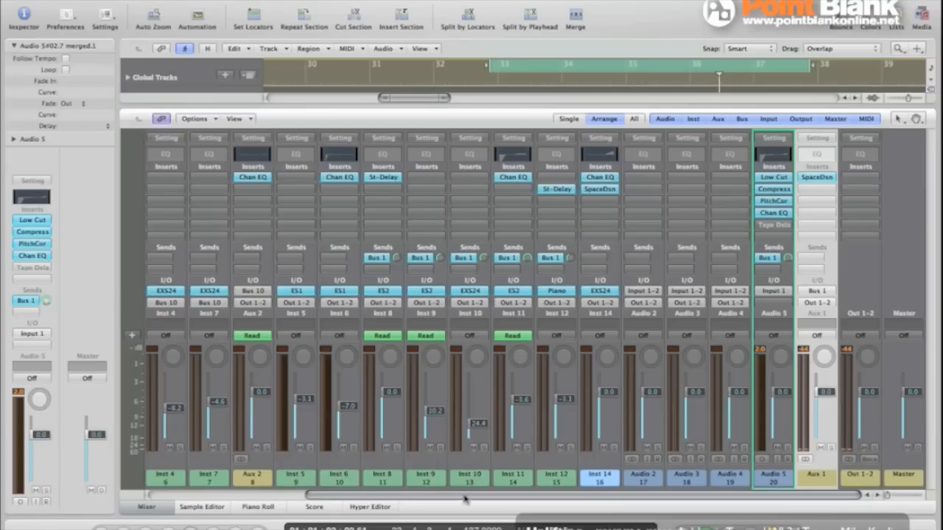
pyautogui.moveTo(853, 471)
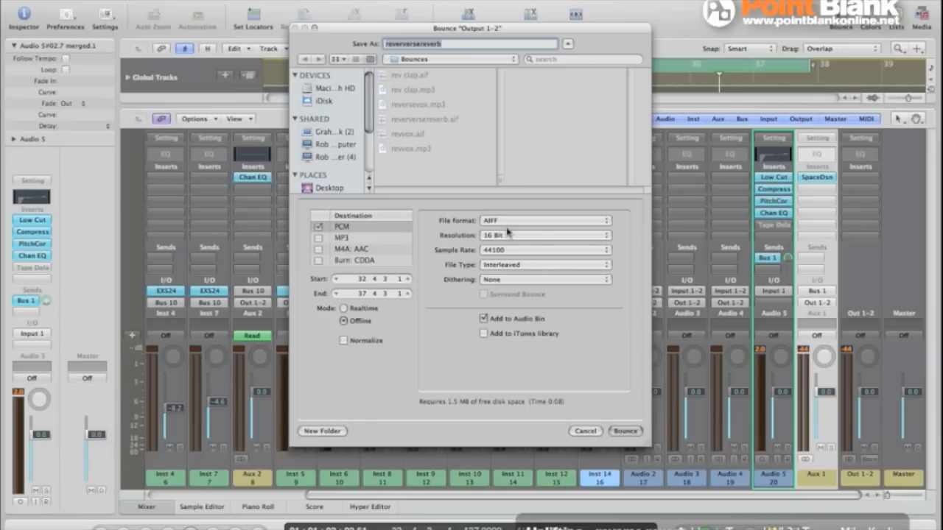
pyautogui.moveTo(470, 273)
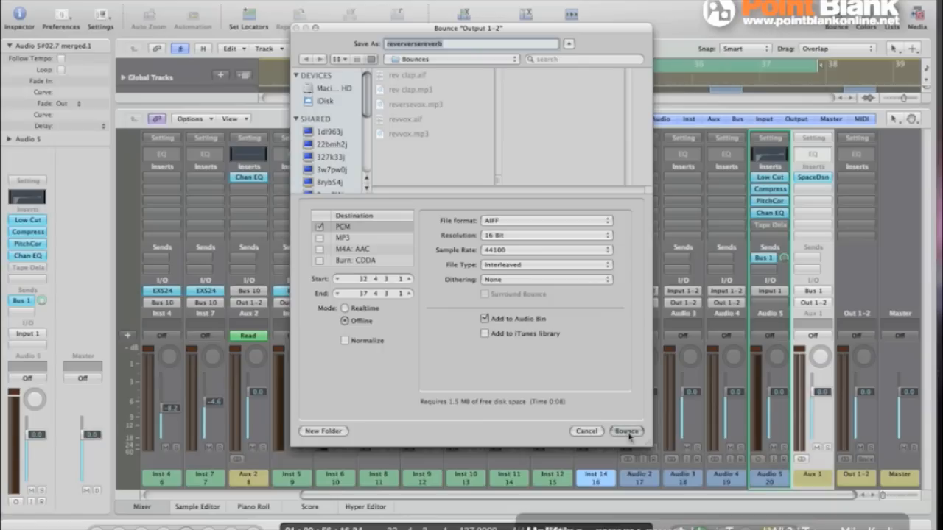
pyautogui.click(625, 430)
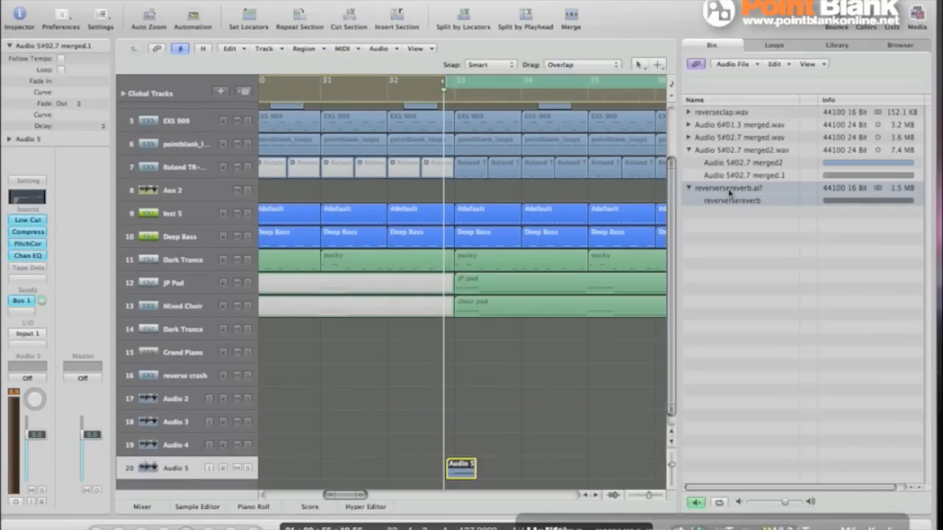
# - Select the bounced reversereverb file in the Audio Bin
pyautogui.click(737, 188)
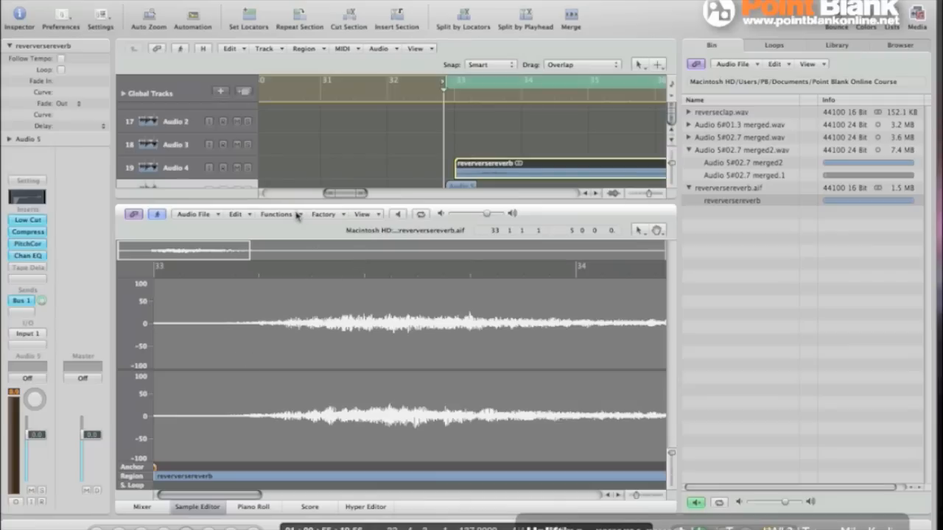
# - Apply Functions > Reverse to the bounced reverb audio
pyautogui.click(277, 215)
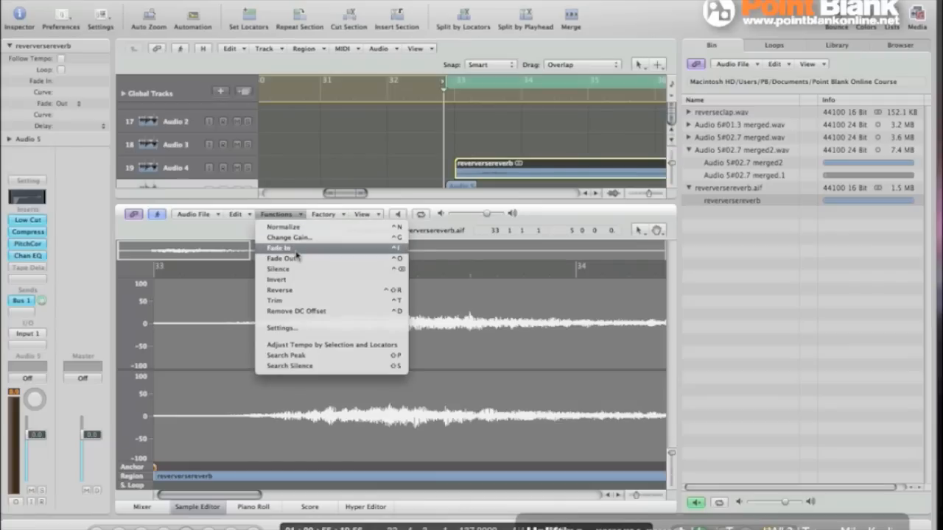
pyautogui.moveTo(292, 289)
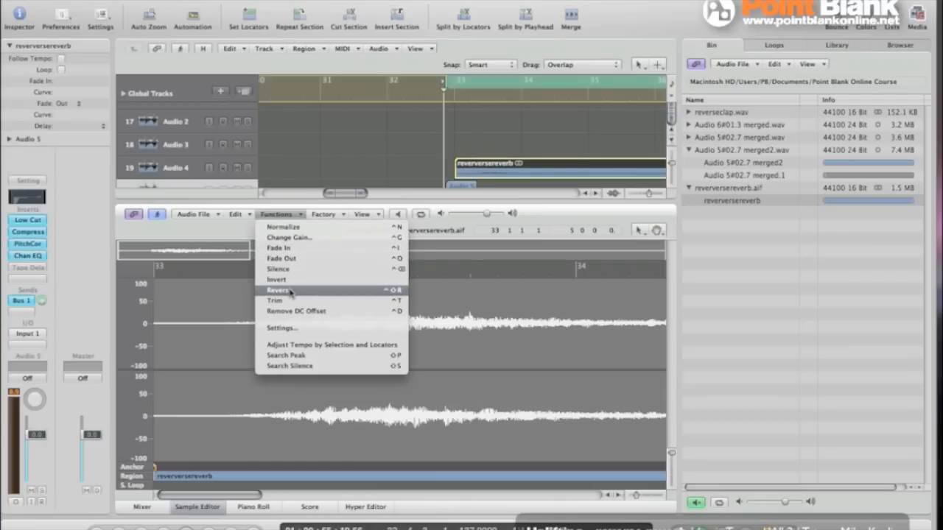
pyautogui.click(279, 289)
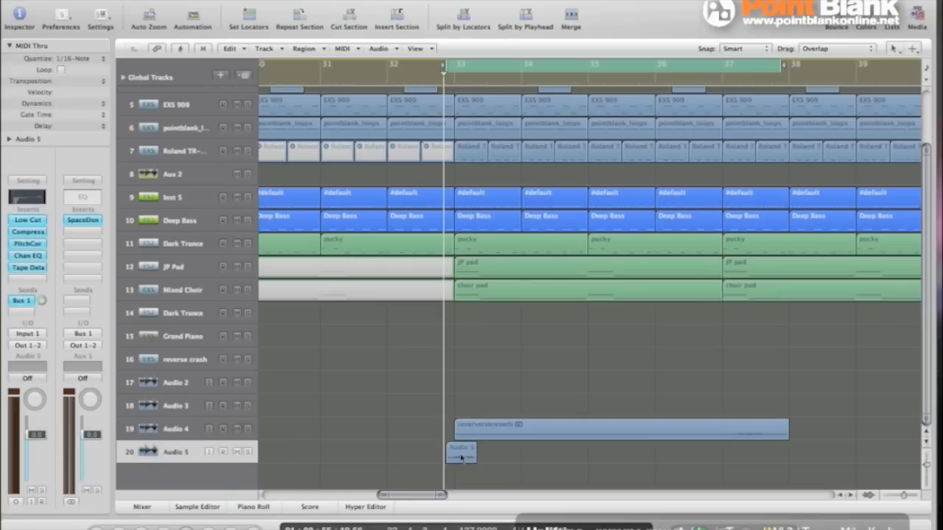
# - Zoom out the Arrange window to show the full song
pyautogui.click(460, 452)
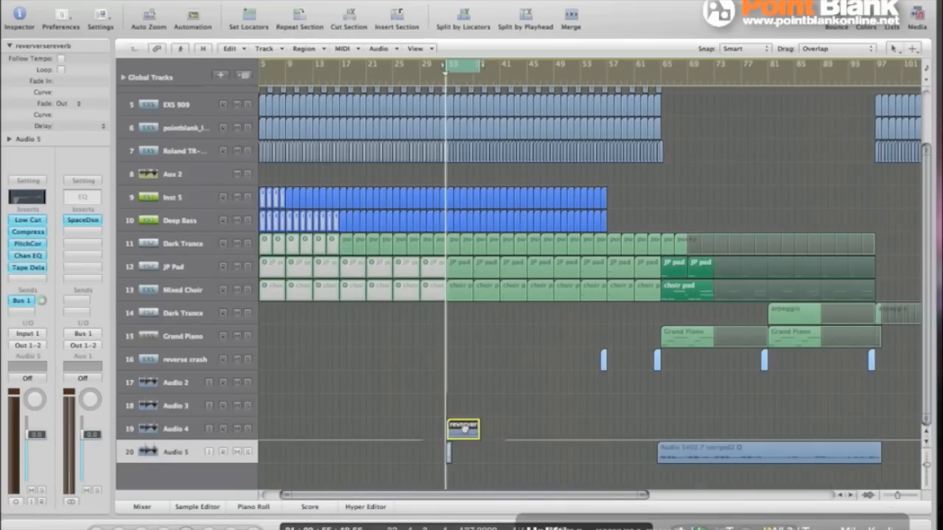
# - Place the reversed reverb region ending at the vocal's start, select both and zoom to them
pyautogui.moveTo(463, 429); pyautogui.dragTo(651, 429)
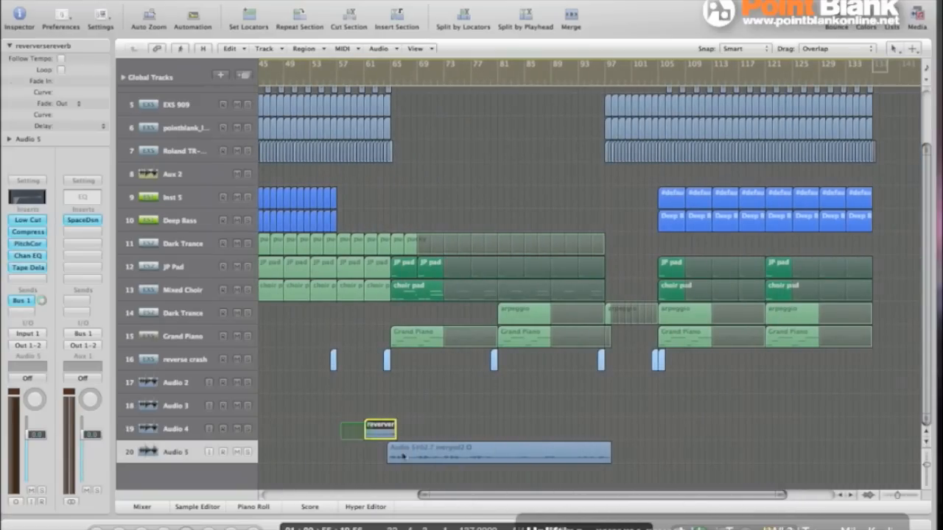
pyautogui.click(498, 451)
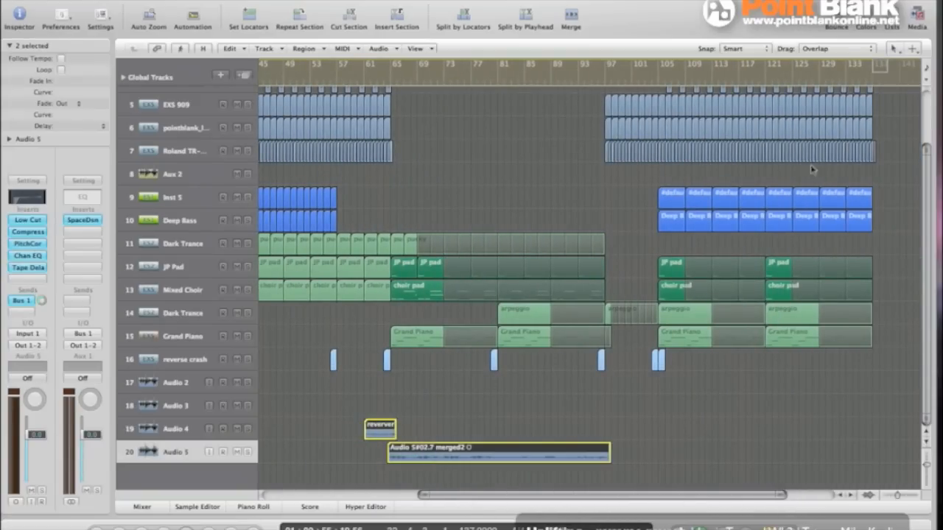
pyautogui.click(912, 48)
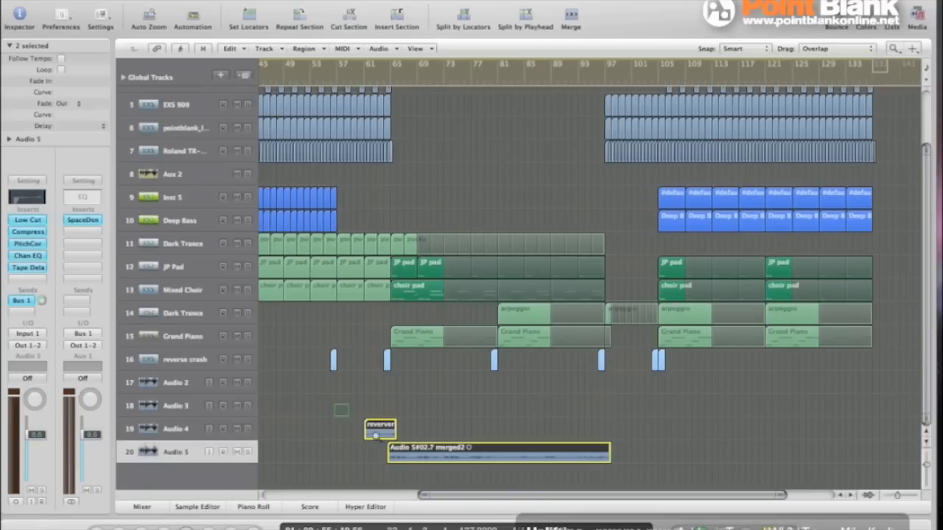
pyautogui.click(912, 48)
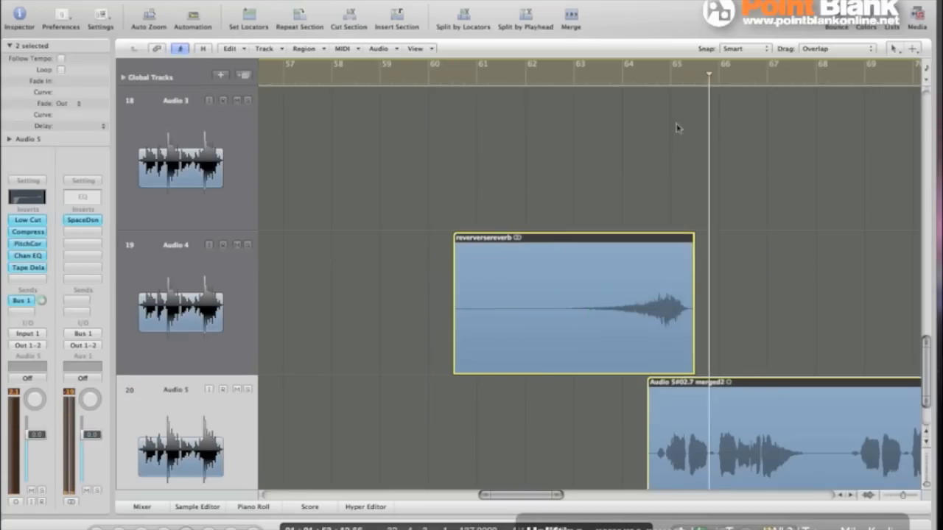
# - Show the Arrange toolbar's Tool menu list of editing tools
pyautogui.click(647, 71)
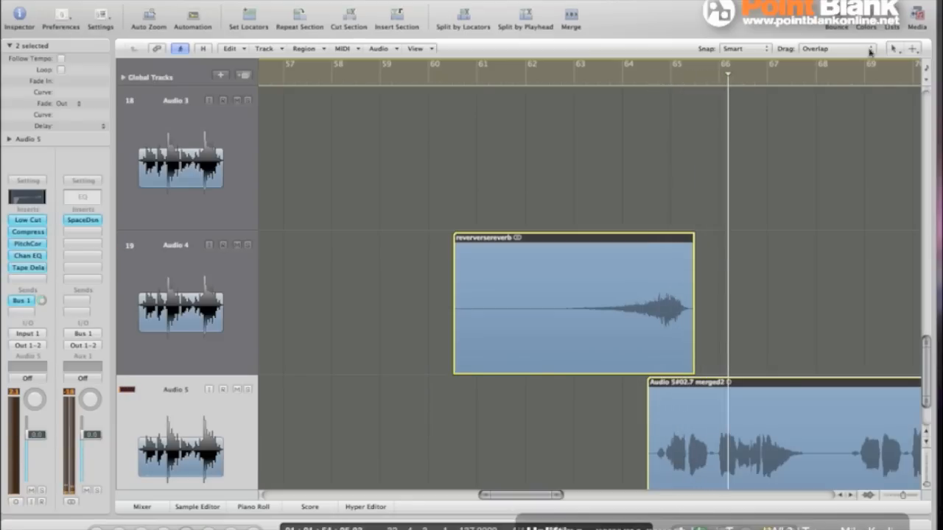
pyautogui.click(896, 48)
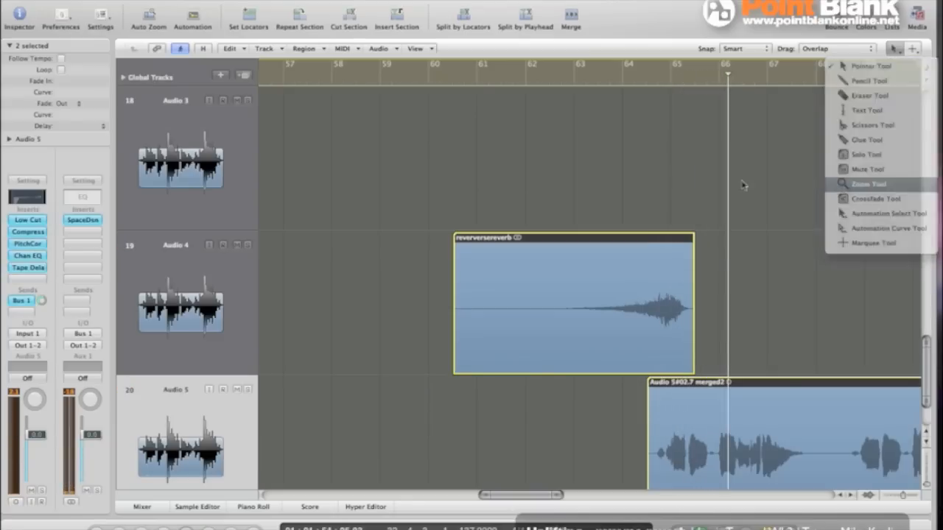